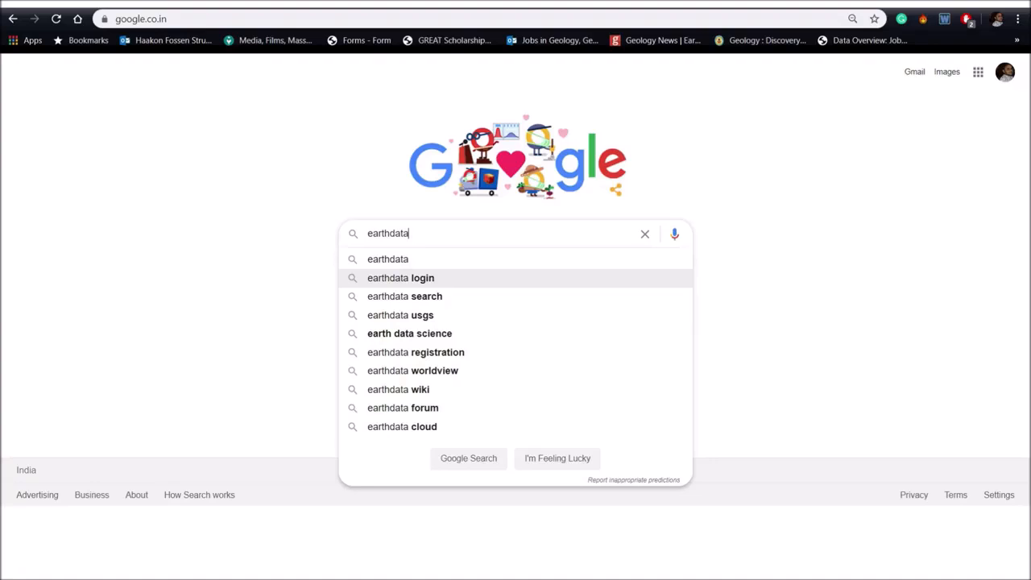
- Search Google for 'earthdata login', go to the Earthdata Login site and sign in to the account
{"action": "left_click", "coordinate": [400, 277]}
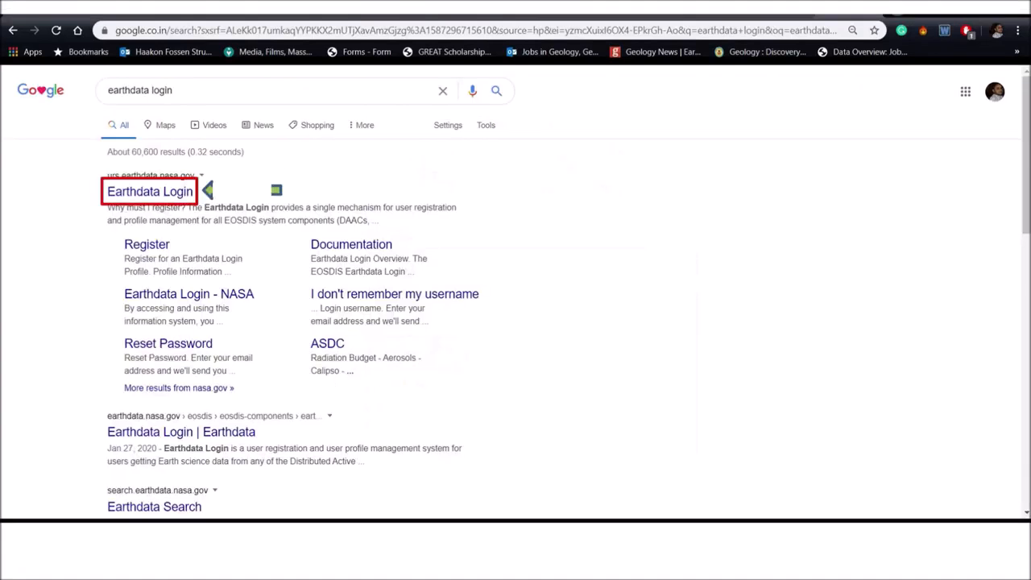
{"action": "left_click", "coordinate": [149, 190]}
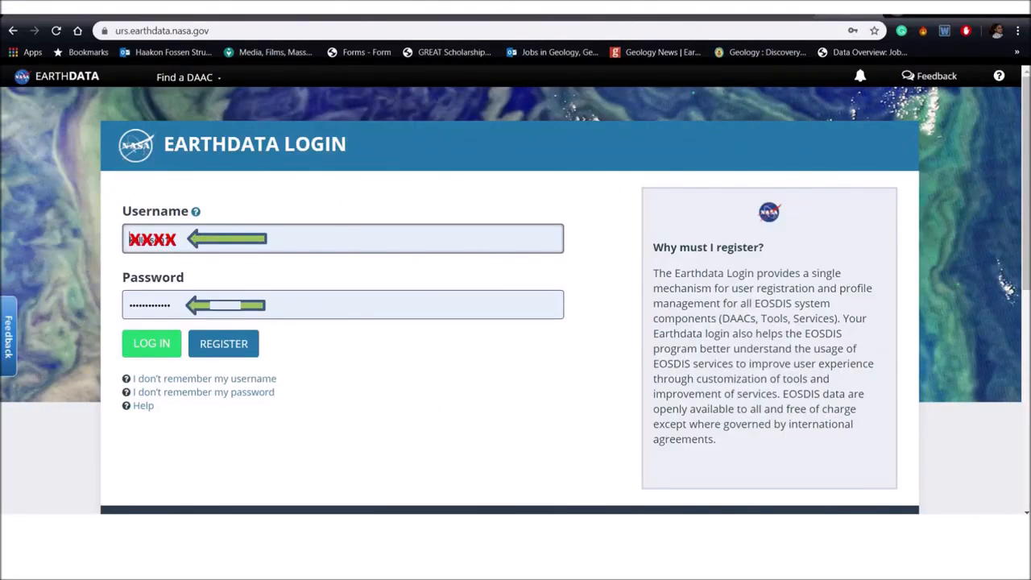
{"action": "left_click", "coordinate": [152, 343]}
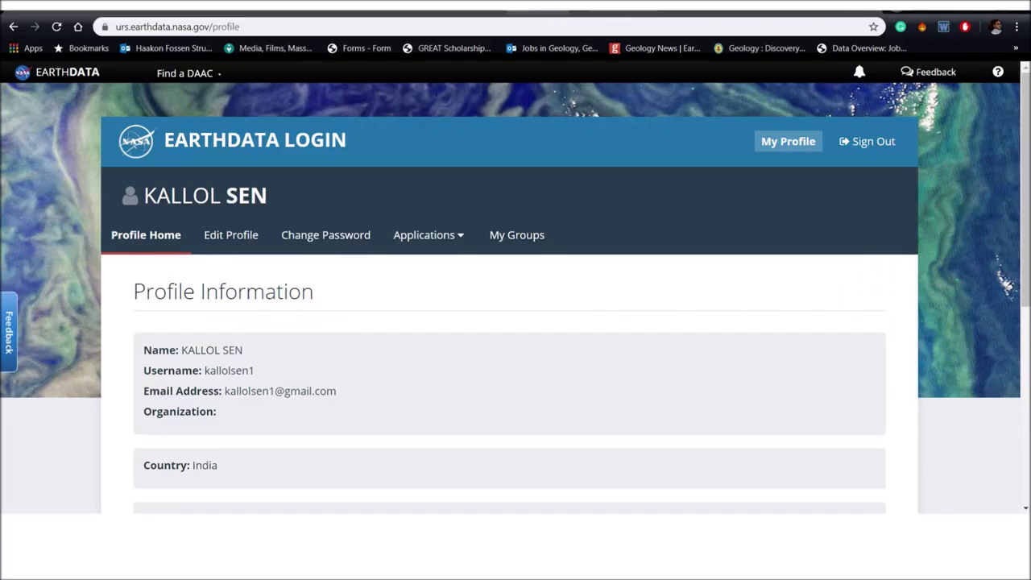
{"action": "mouse_move", "coordinate": [499, 336]}
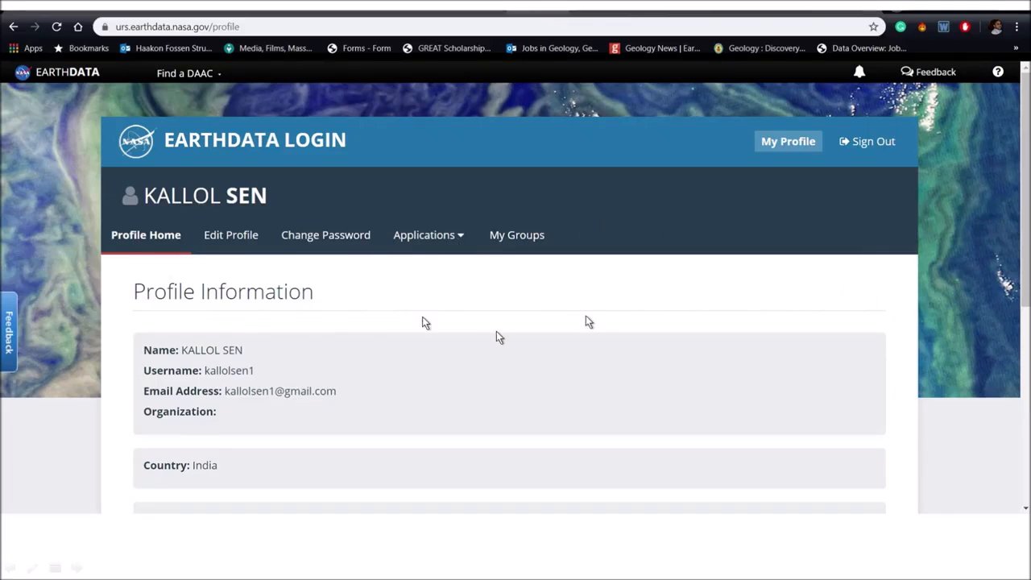
{"action": "mouse_move", "coordinate": [287, 364]}
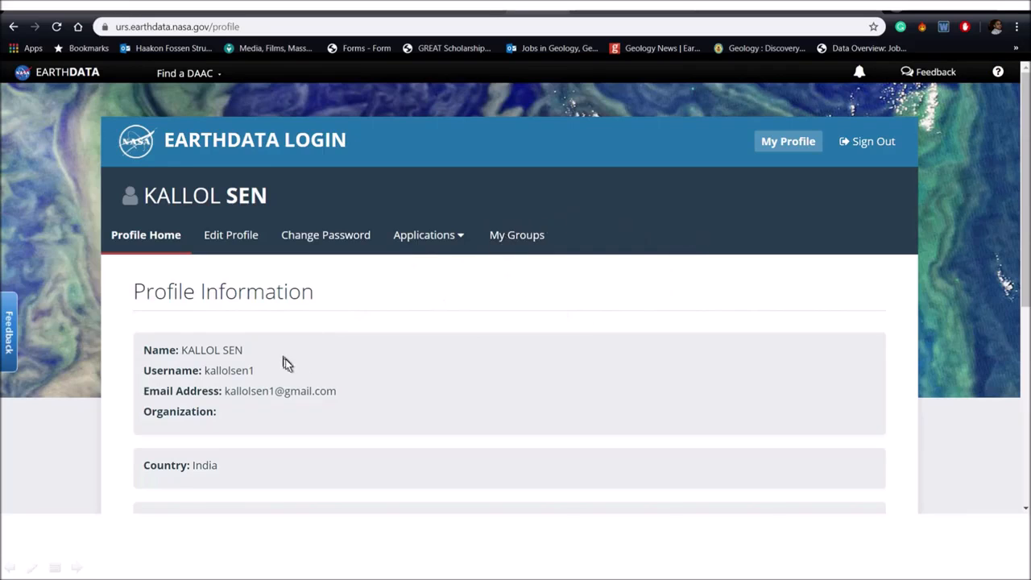
{"action": "mouse_move", "coordinate": [406, 271]}
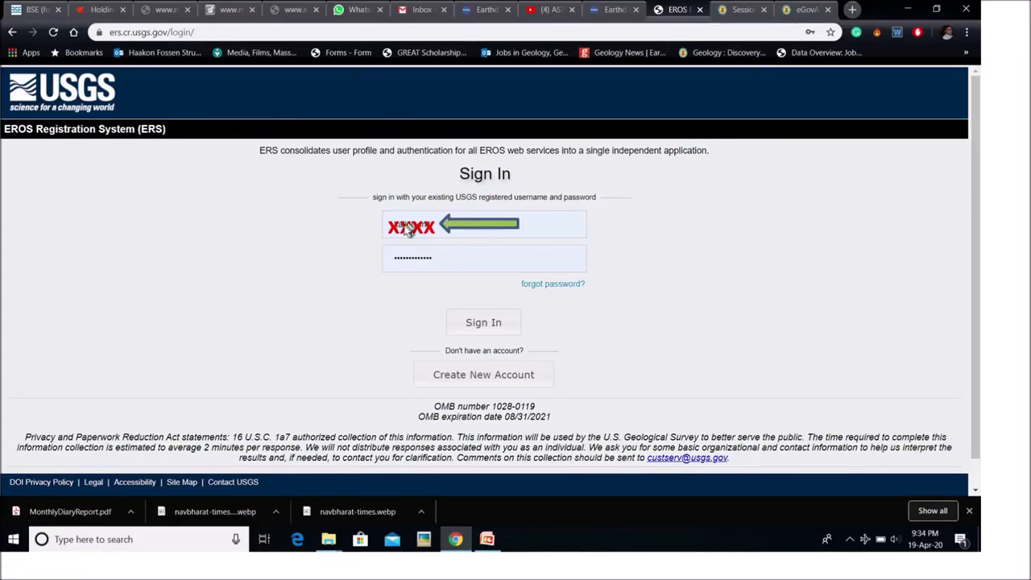
{"action": "mouse_move", "coordinate": [454, 277]}
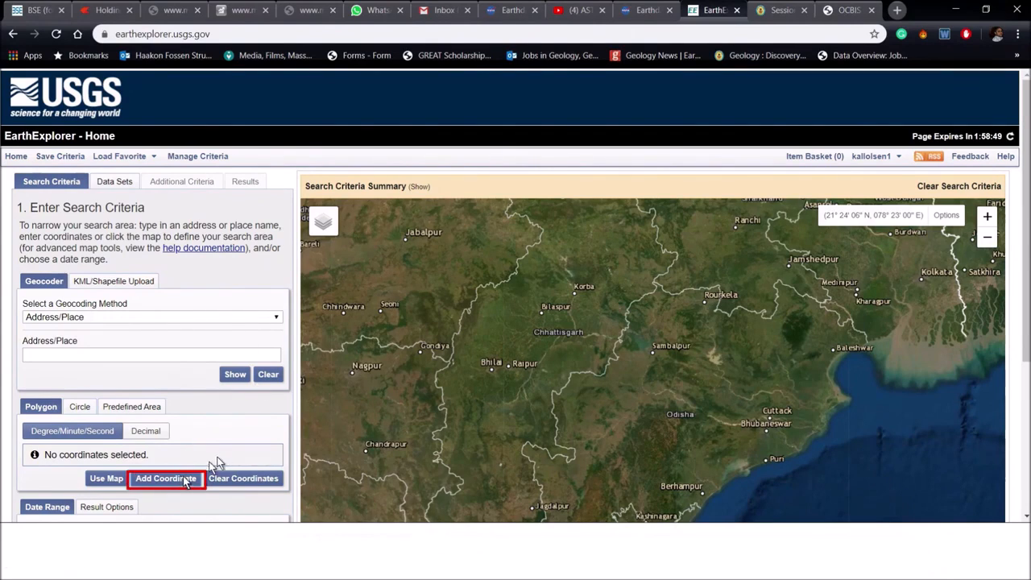
- Enter corner coordinates under Polygon to add the rectangular study area on the map of central India
{"action": "left_click", "coordinate": [164, 477]}
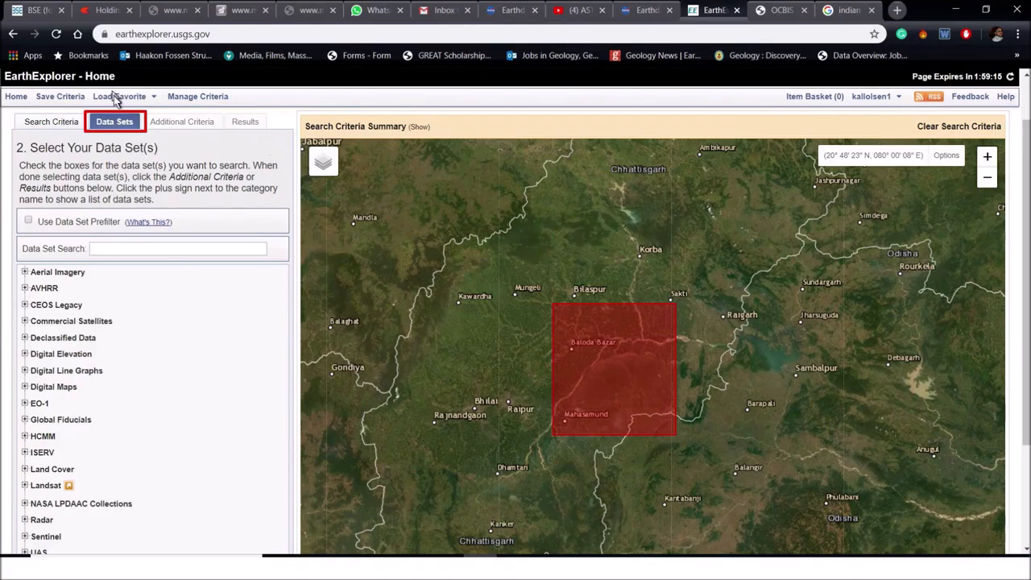
{"action": "mouse_move", "coordinate": [135, 387]}
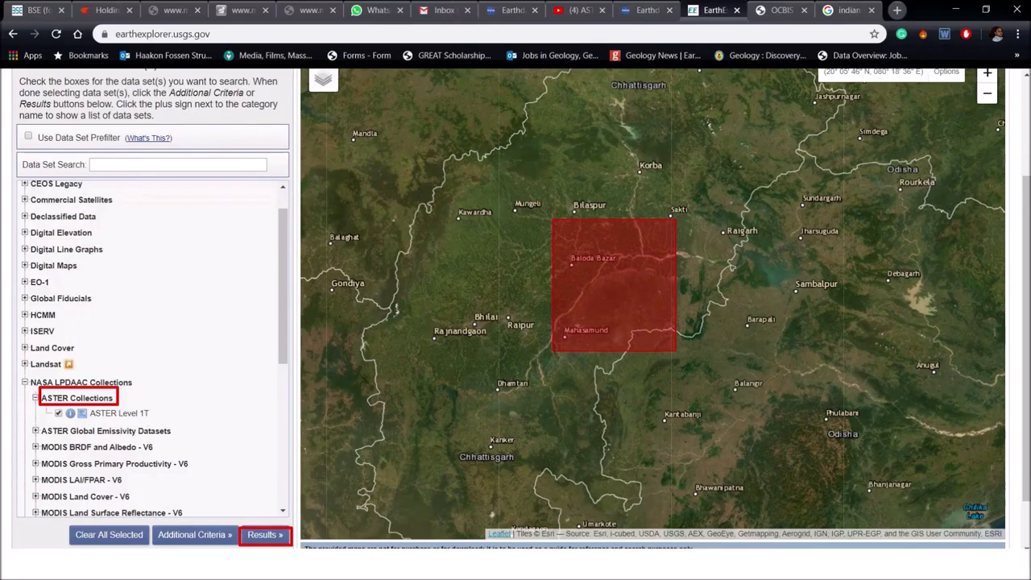
- Request search results for ASTER Level 1T granules covering the study area
{"action": "left_click", "coordinate": [265, 535]}
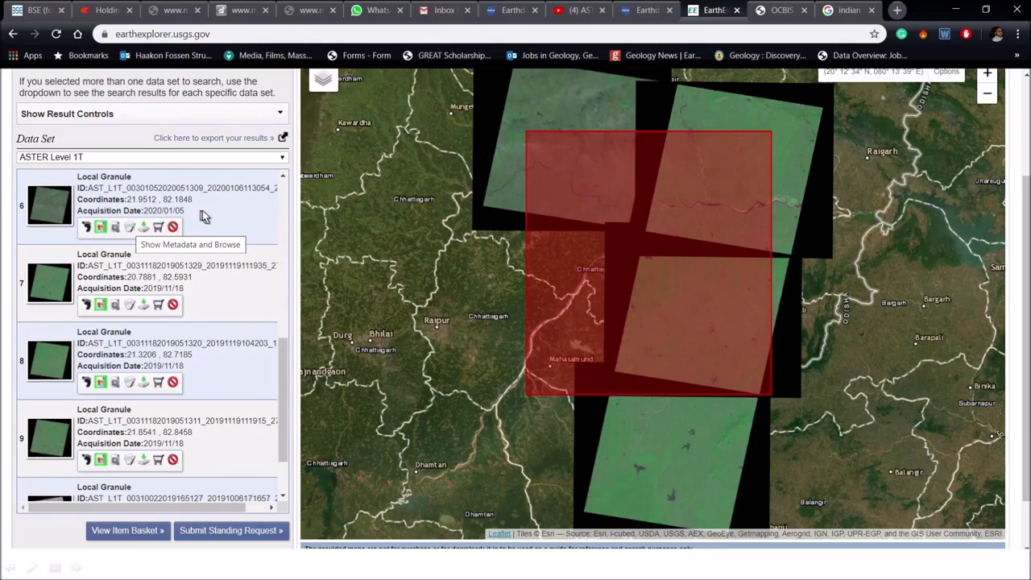
{"action": "mouse_move", "coordinate": [168, 364]}
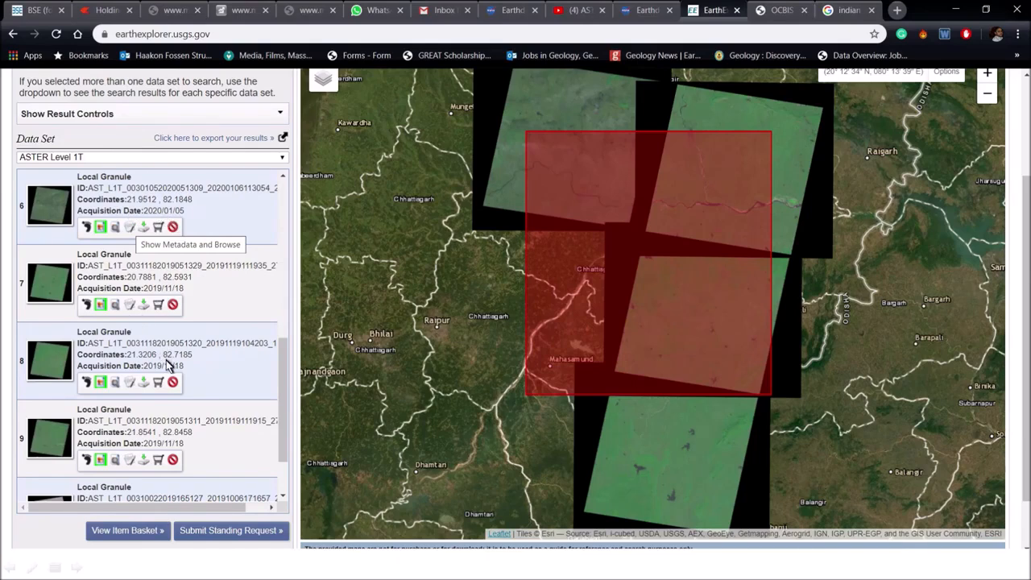
{"action": "mouse_move", "coordinate": [191, 345]}
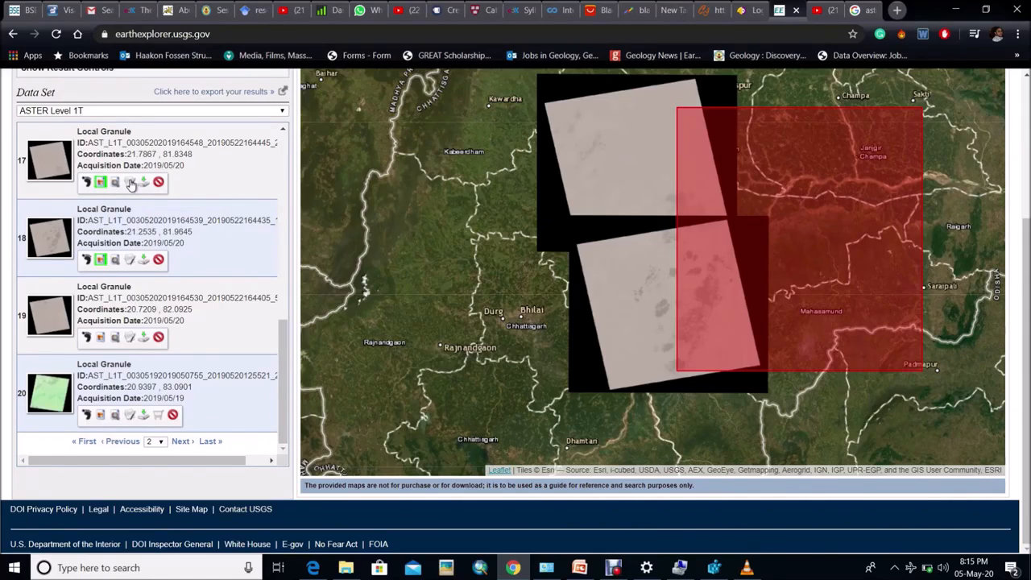
- Check the May 2019 granule's metadata — cloud cover 5, bands 1–9 unavailable — and return to the results list
{"action": "left_click", "coordinate": [100, 180]}
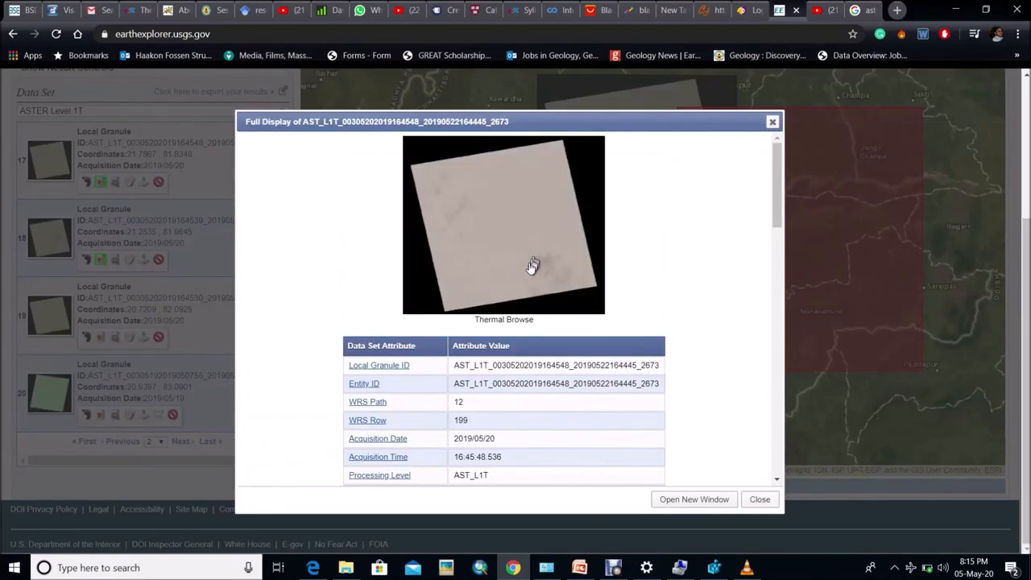
{"action": "scroll", "scroll_direction": "down", "scroll_amount": 3}
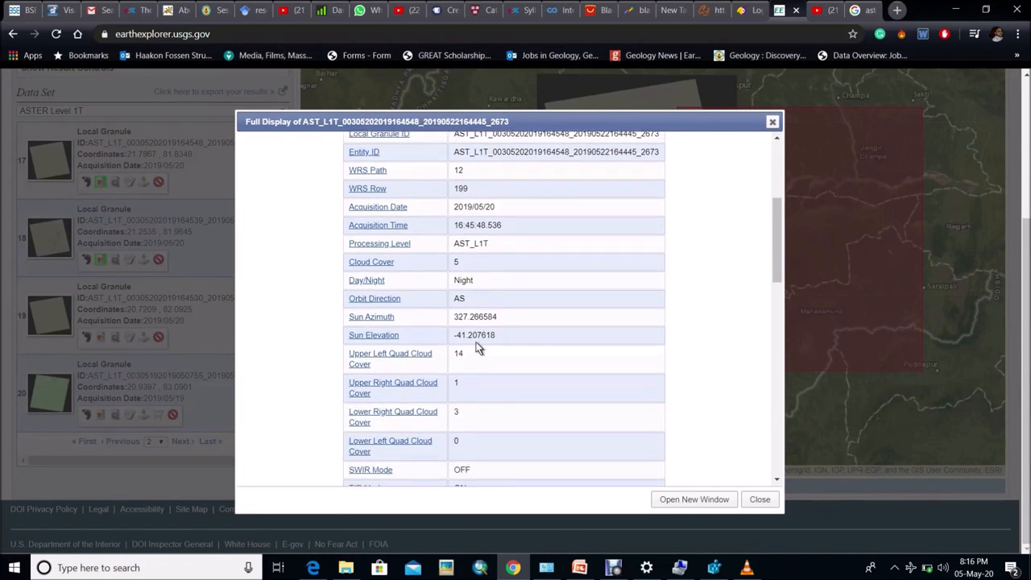
{"action": "mouse_move", "coordinate": [471, 264]}
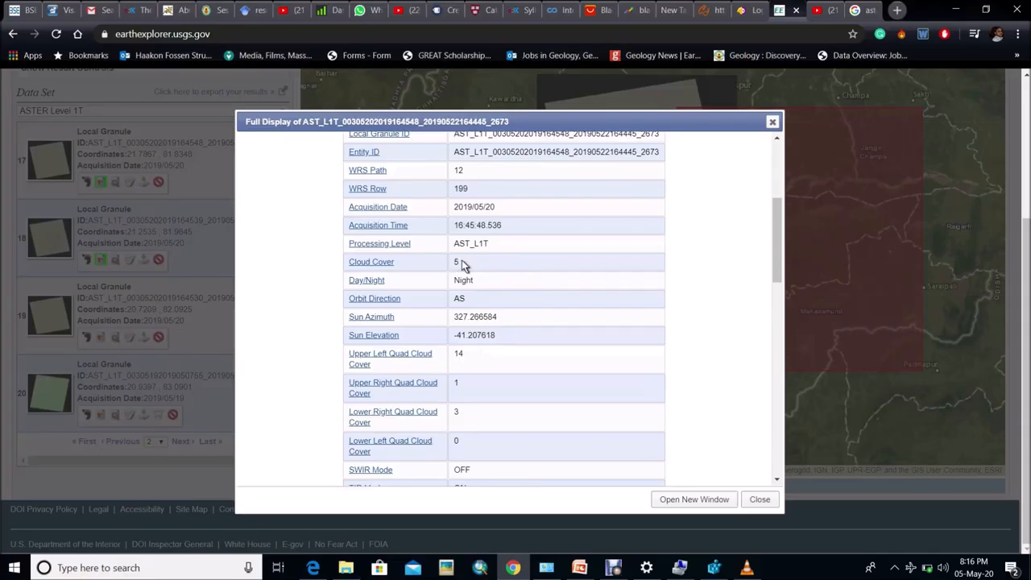
{"action": "scroll", "scroll_direction": "down", "scroll_amount": 3}
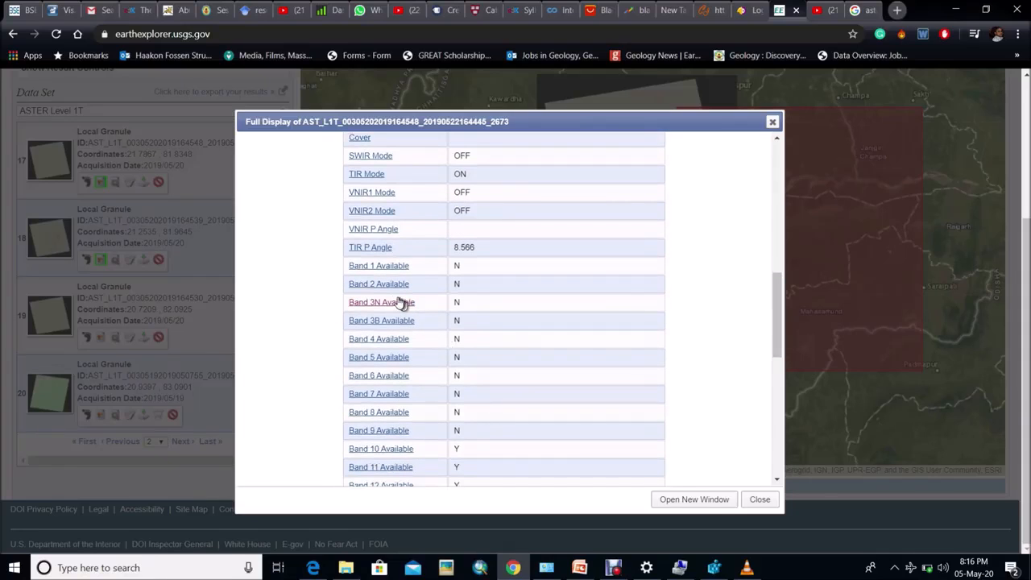
{"action": "mouse_move", "coordinate": [348, 266]}
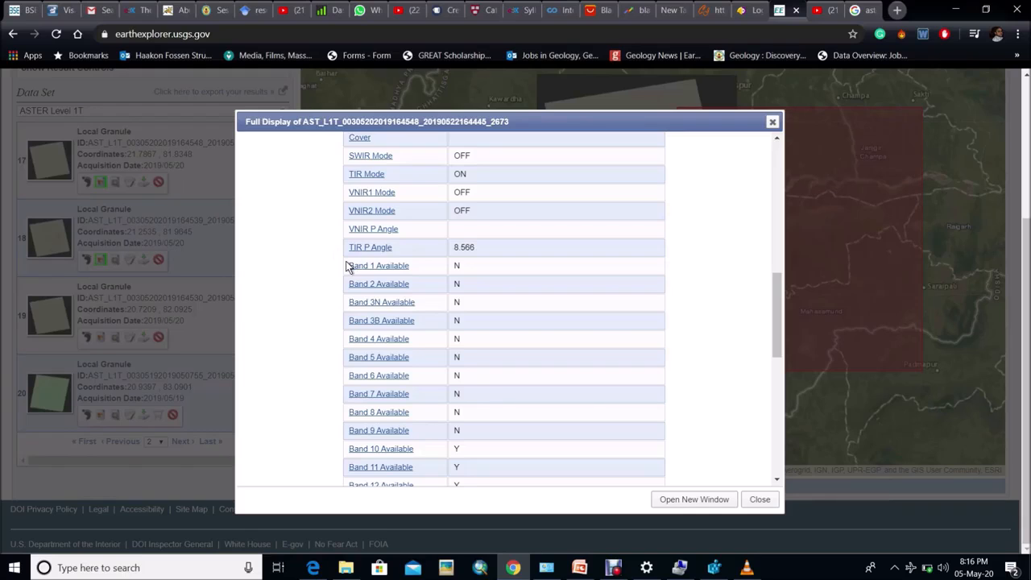
{"action": "left_click_drag", "start_coordinate": [348, 264], "coordinate": [467, 399]}
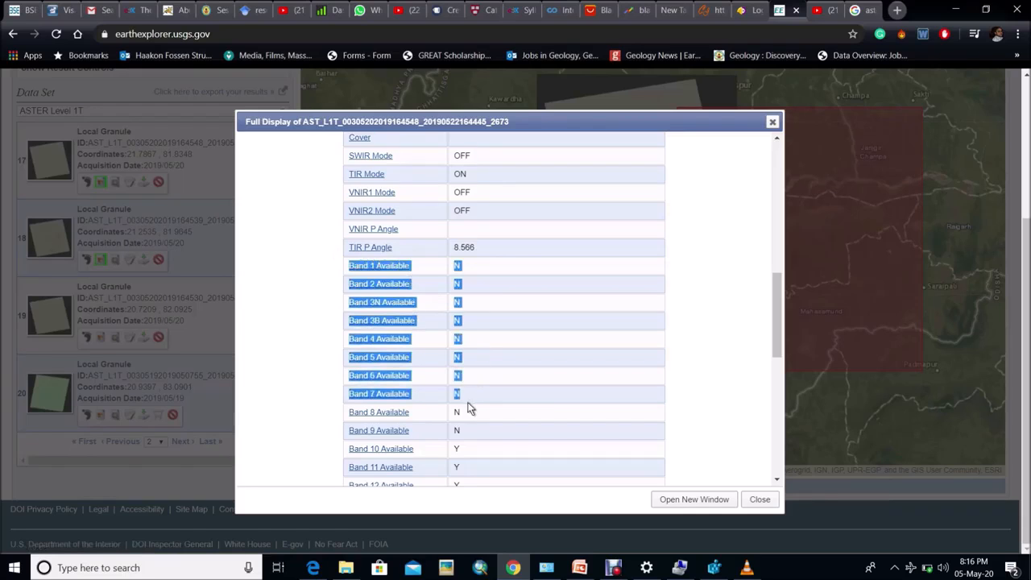
{"action": "scroll", "scroll_direction": "down", "scroll_amount": 3}
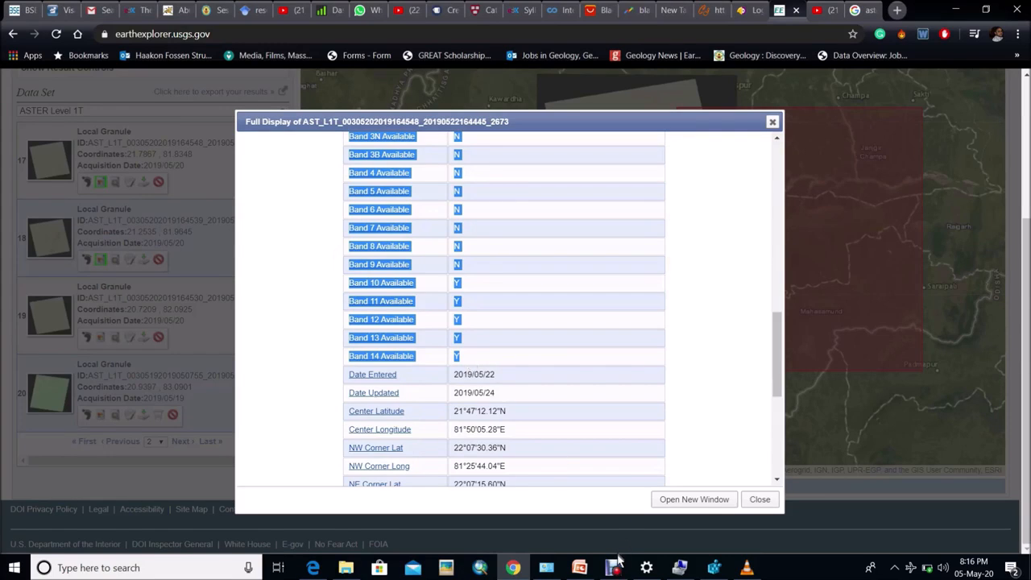
{"action": "left_click", "coordinate": [759, 499]}
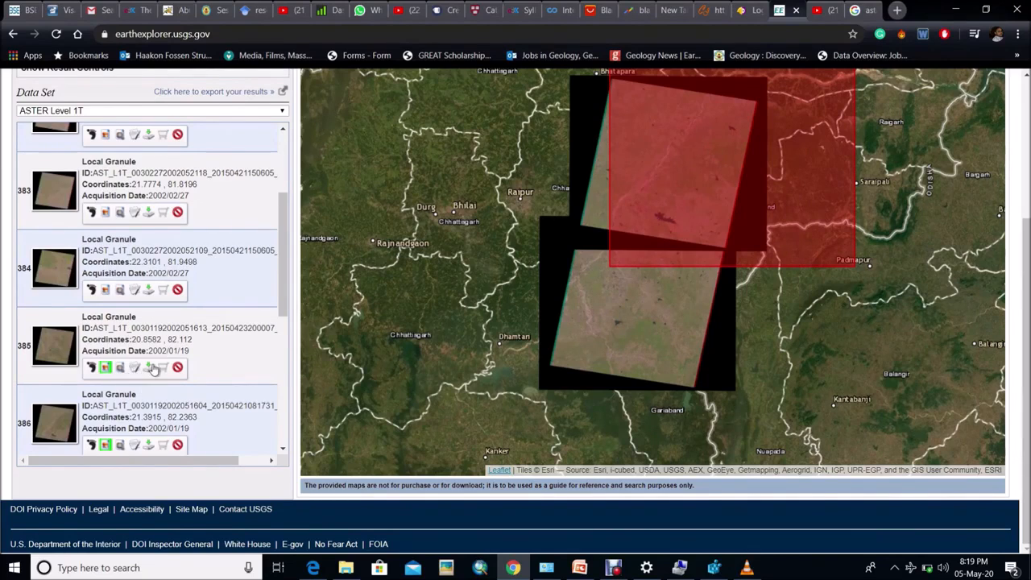
{"action": "mouse_move", "coordinate": [583, 425]}
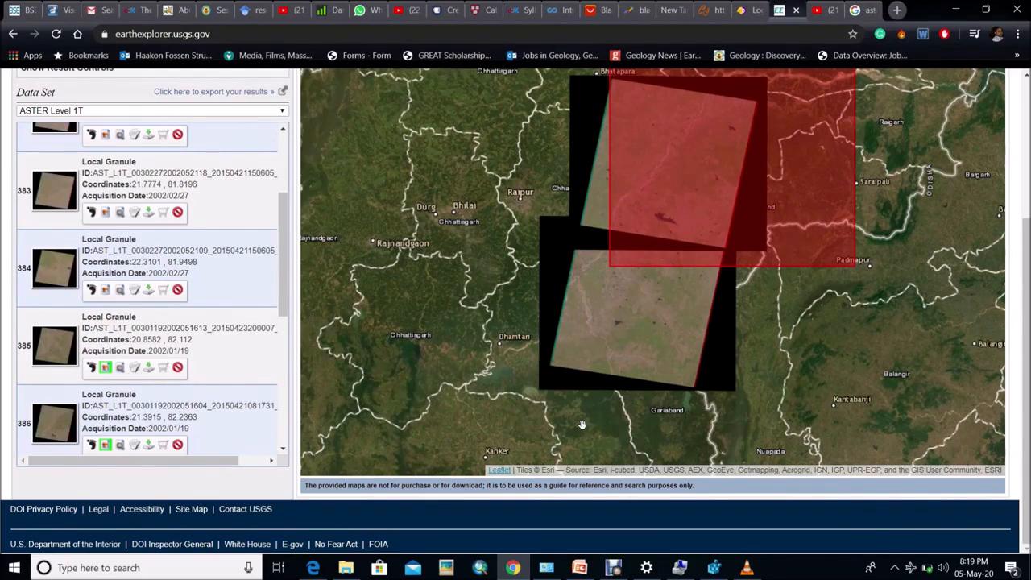
{"action": "mouse_move", "coordinate": [523, 347]}
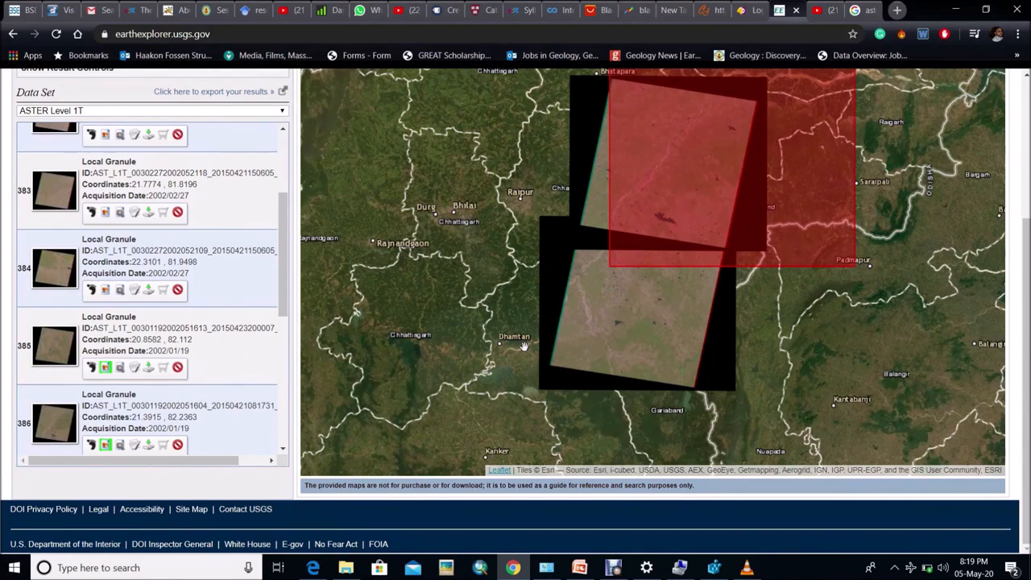
- Check the 2002/01/19 granule's metadata, confirming zero cloud cover and only Band 3B unavailable
{"action": "left_click", "coordinate": [612, 567]}
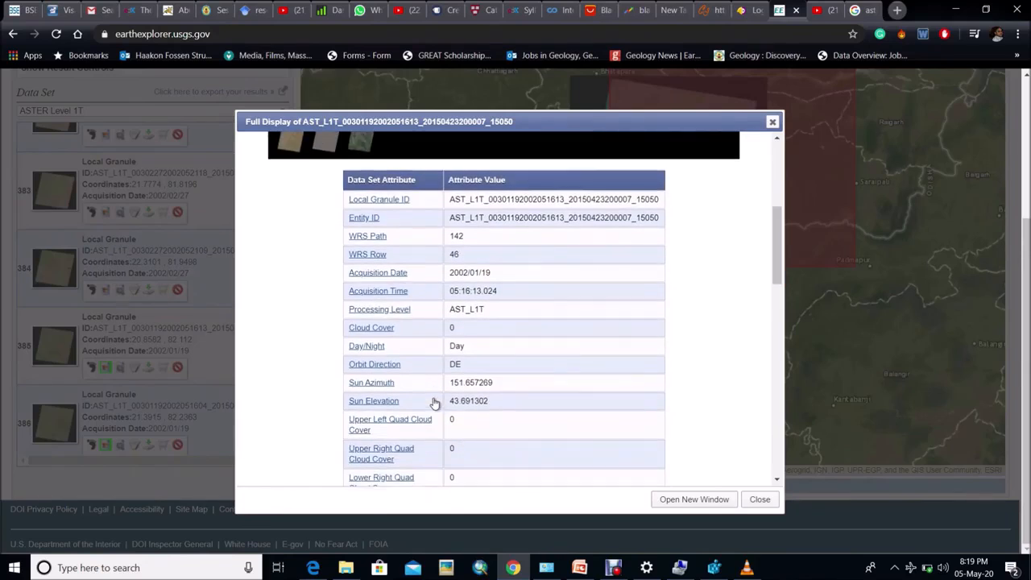
{"action": "scroll", "scroll_direction": "down", "scroll_amount": 3}
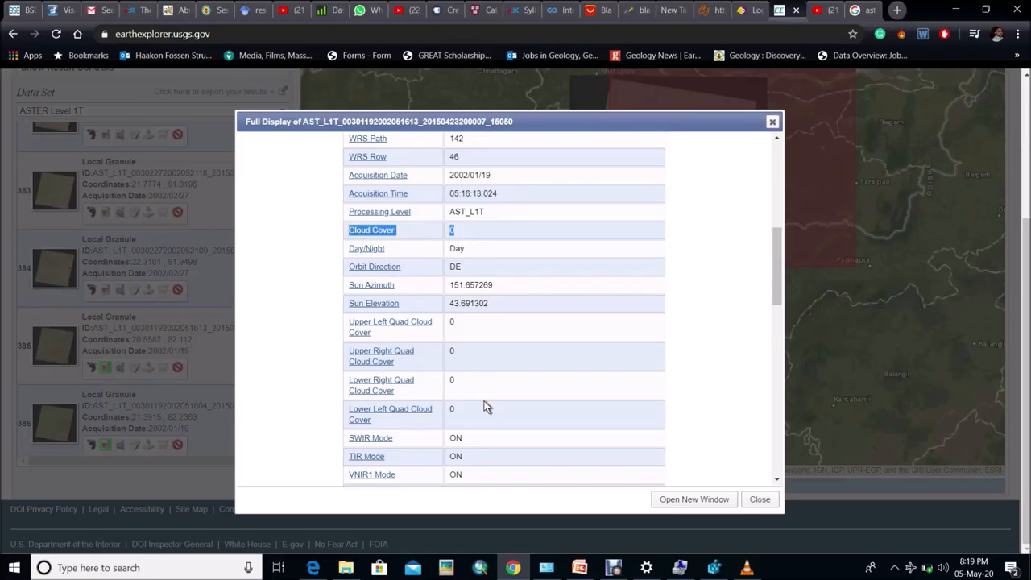
{"action": "scroll", "scroll_direction": "down", "scroll_amount": 3}
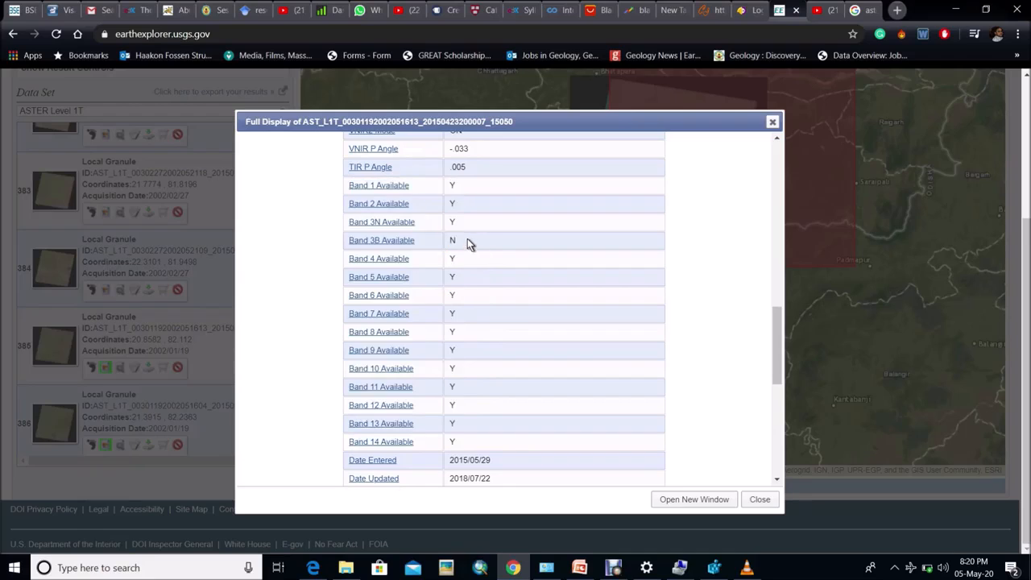
{"action": "double_click", "coordinate": [380, 238]}
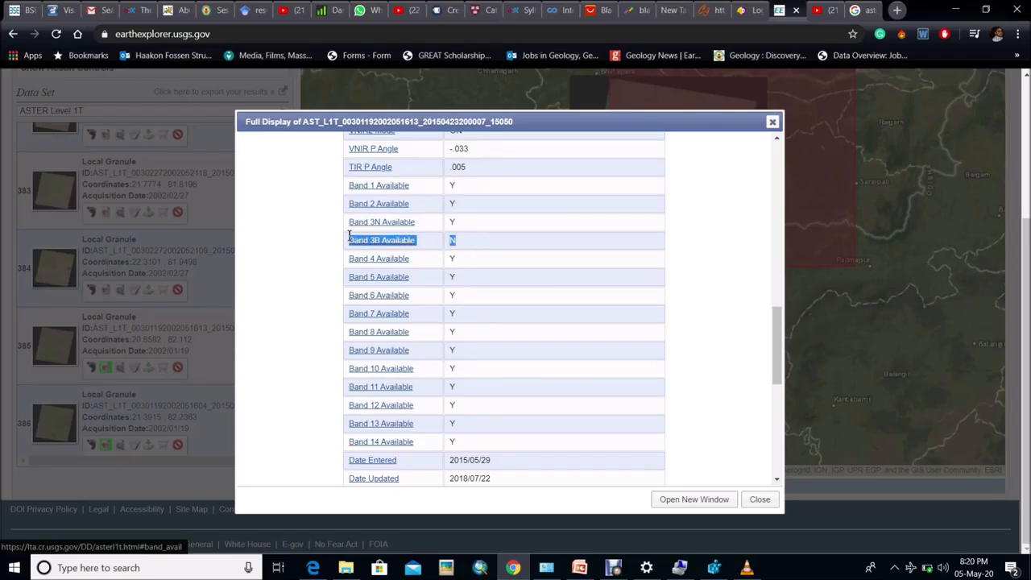
{"action": "mouse_move", "coordinate": [726, 470]}
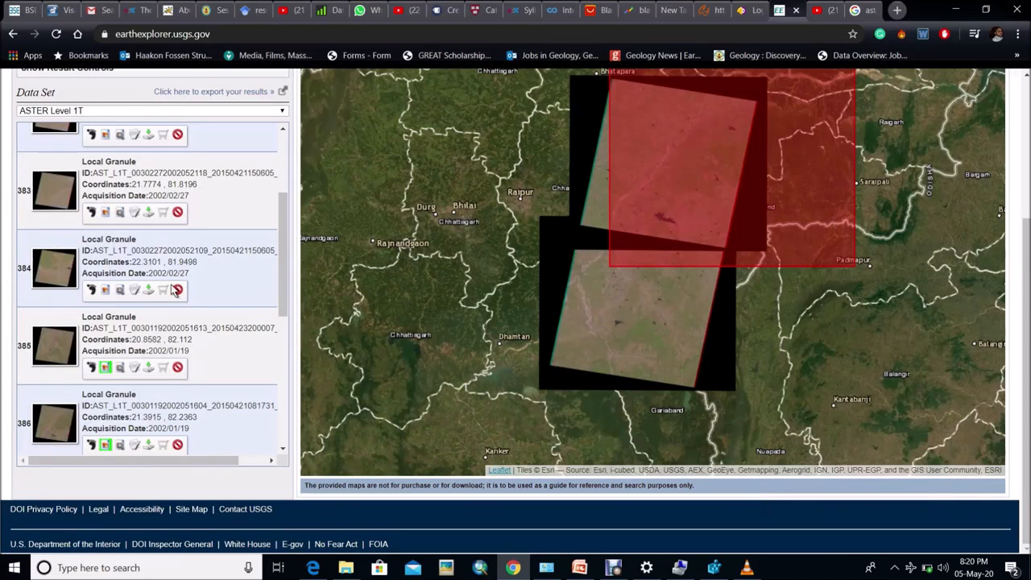
- Show the download options for the 2002/01/19 granule, listing standard, thermal and visible products
{"action": "left_click", "coordinate": [148, 368]}
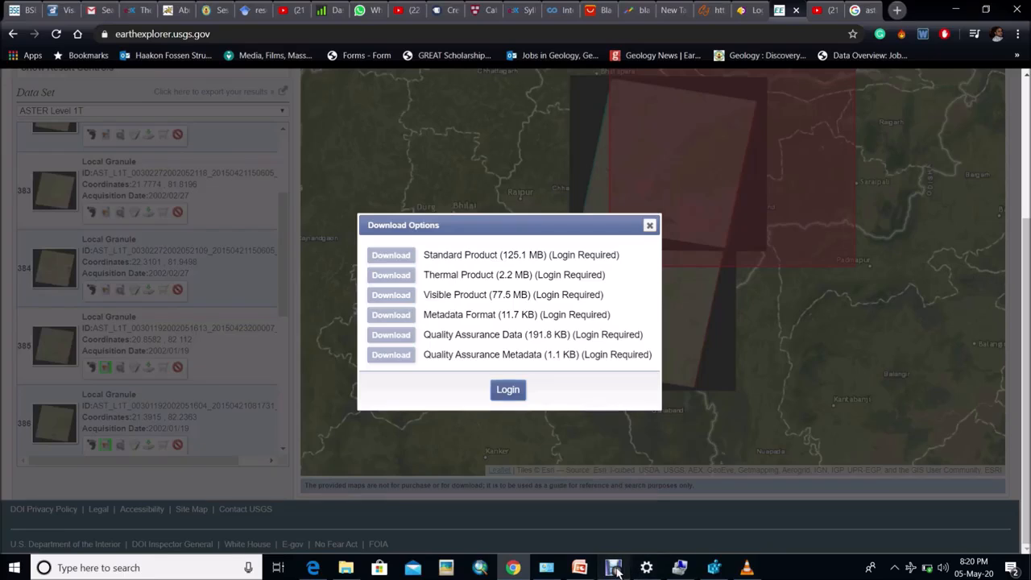
{"action": "left_click", "coordinate": [614, 567]}
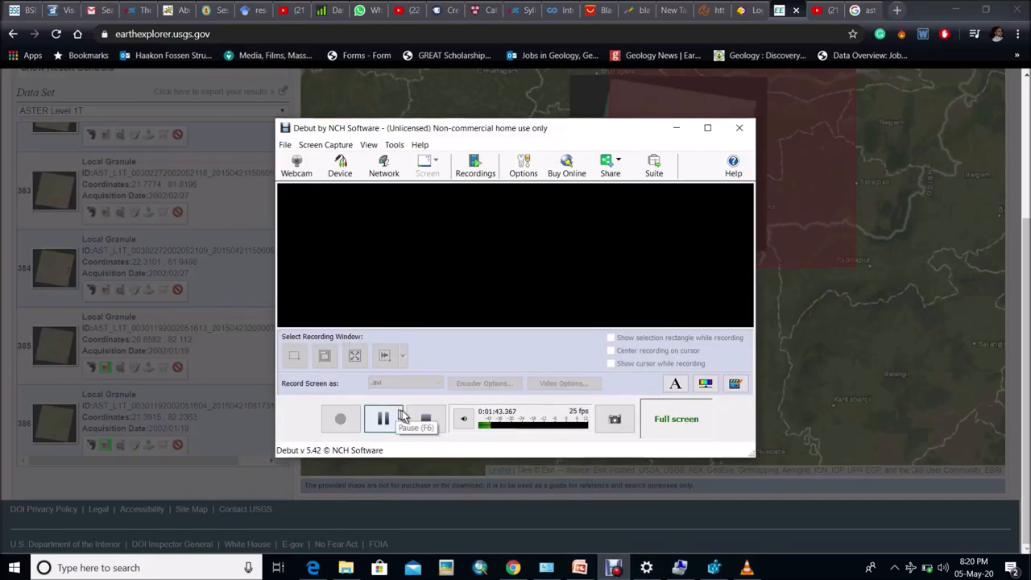